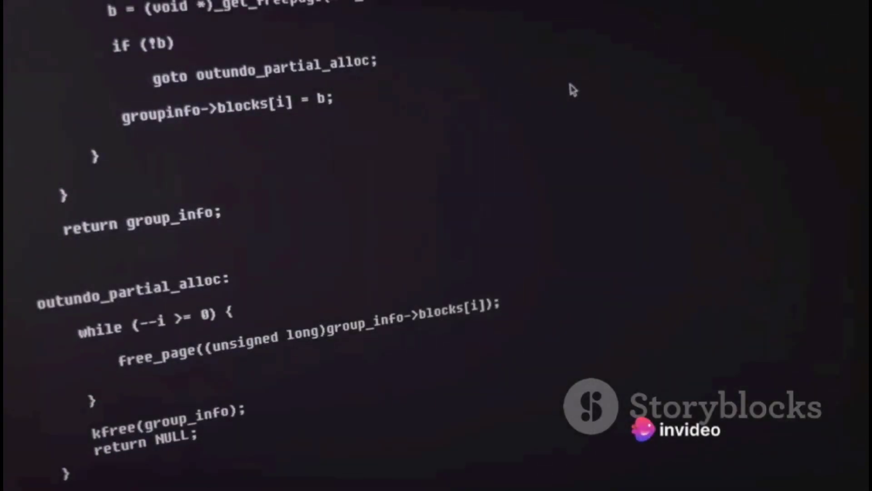
{"action": "scroll", "scroll_direction": "down", "scroll_amount": 3}
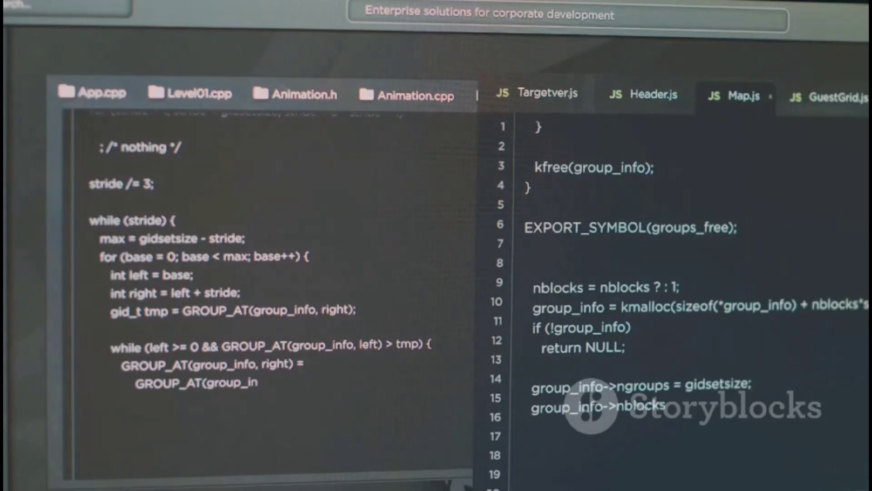
{"action": "scroll", "scroll_direction": "down", "scroll_amount": 3}
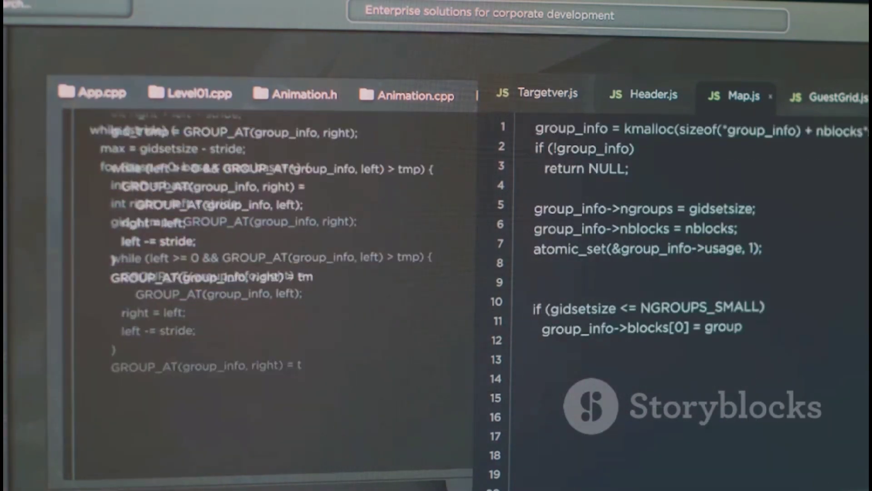